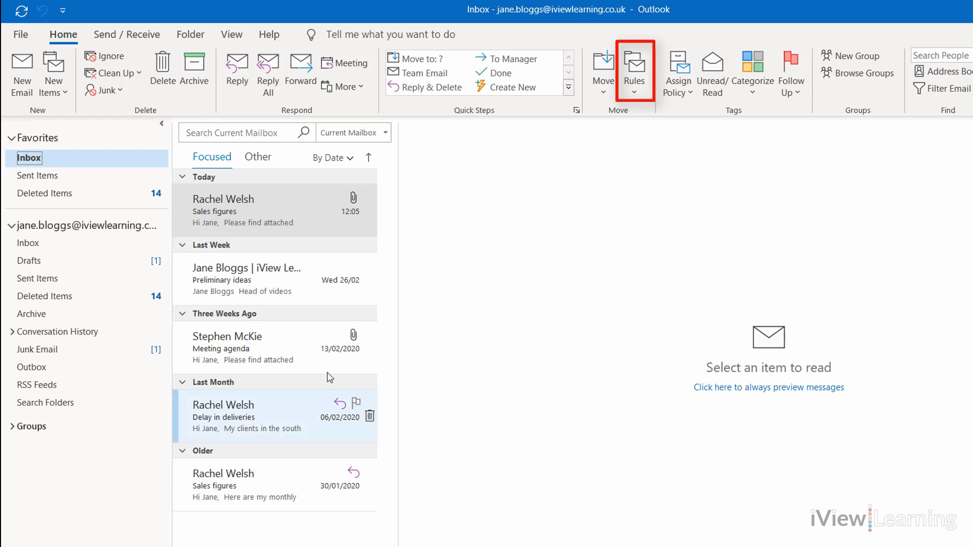
# - Open Manage Rules & Alerts from the Rules menu on the Home tab
pyautogui.click(633, 70)
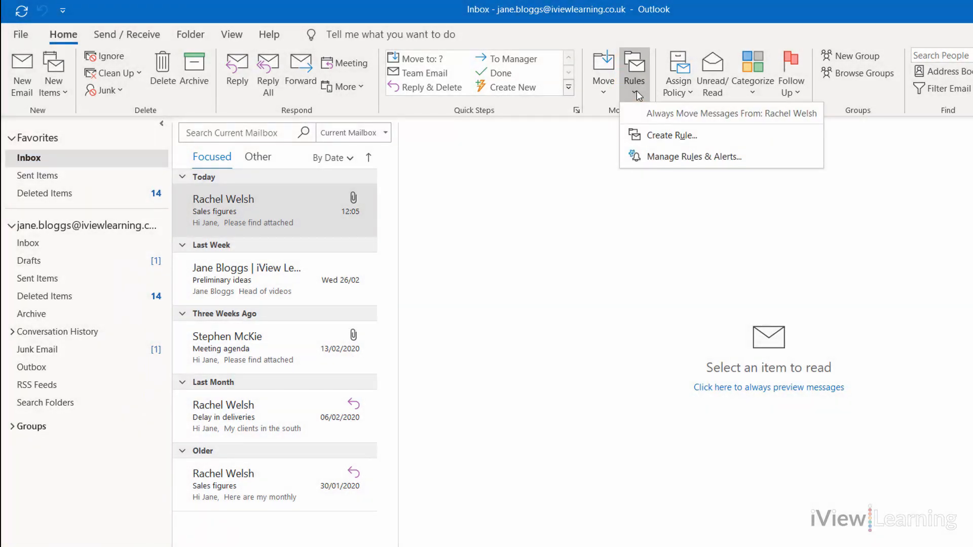
pyautogui.moveTo(692, 156)
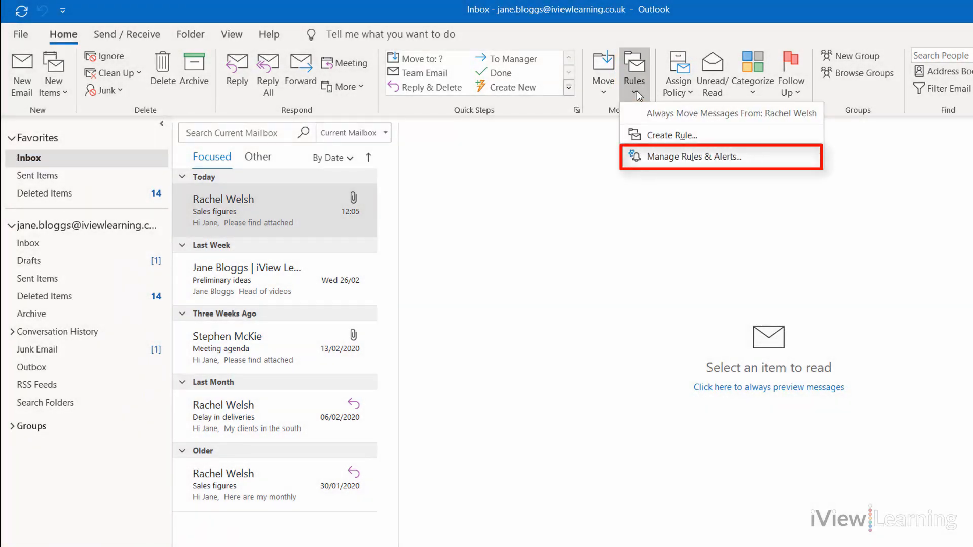
pyautogui.click(691, 157)
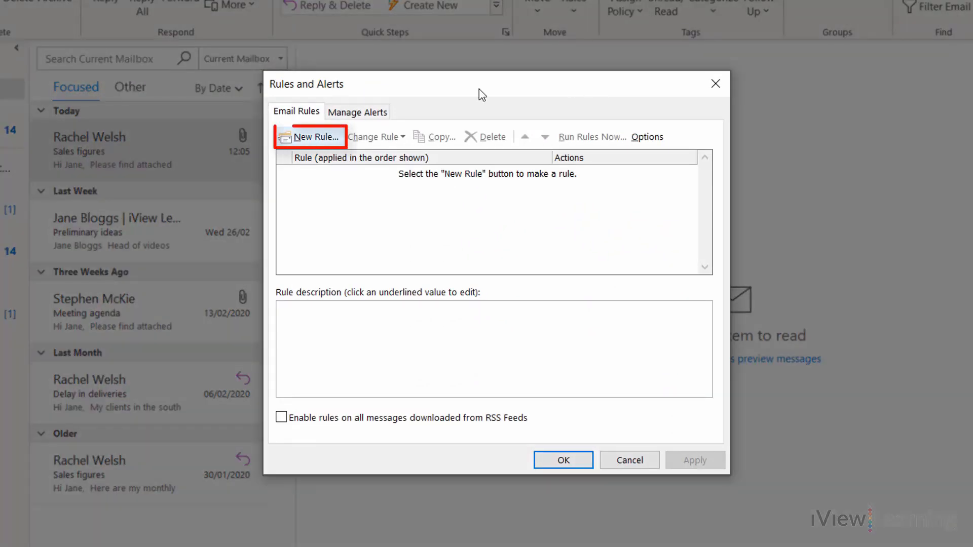
# - Start a new rule from the 'Send an alert to my mobile device' template with the sender condition
pyautogui.click(313, 137)
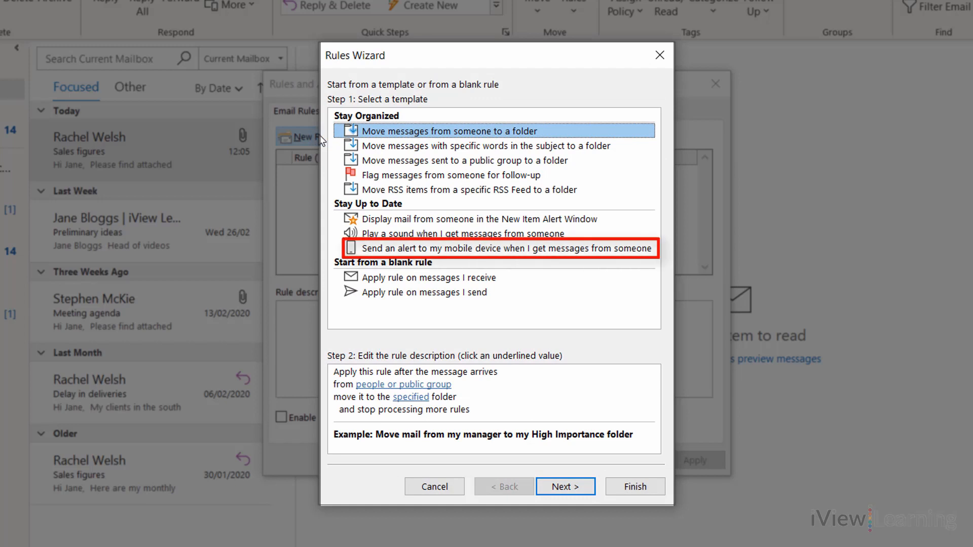
pyautogui.click(502, 249)
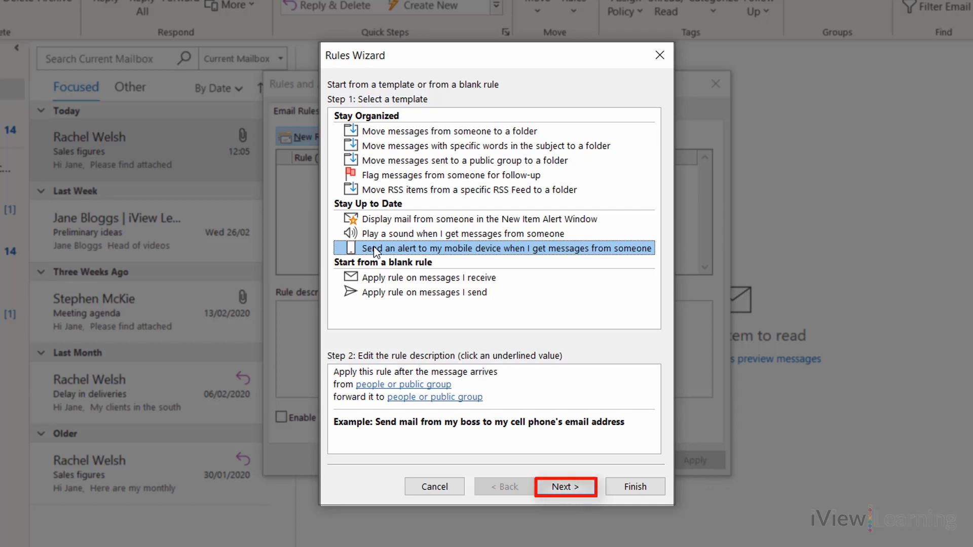
pyautogui.click(563, 486)
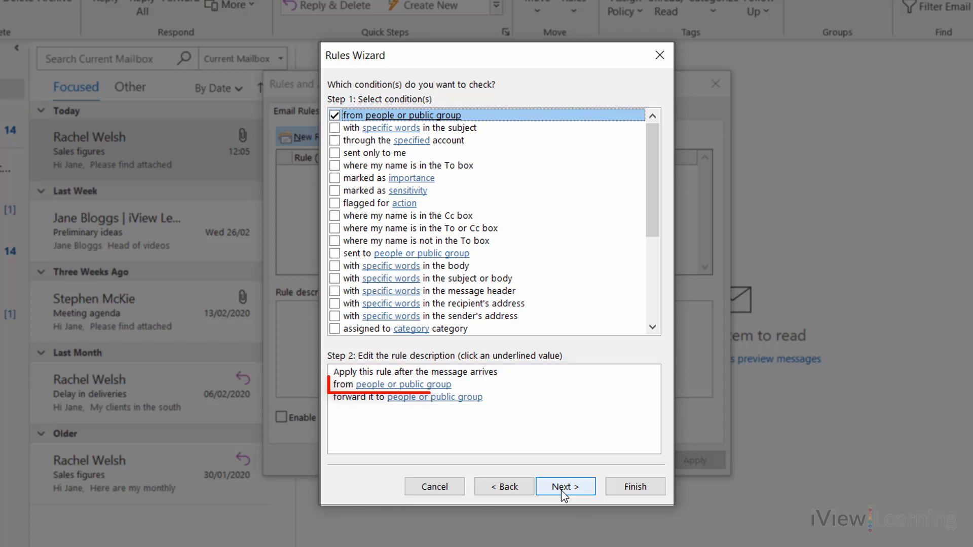
pyautogui.click(403, 384)
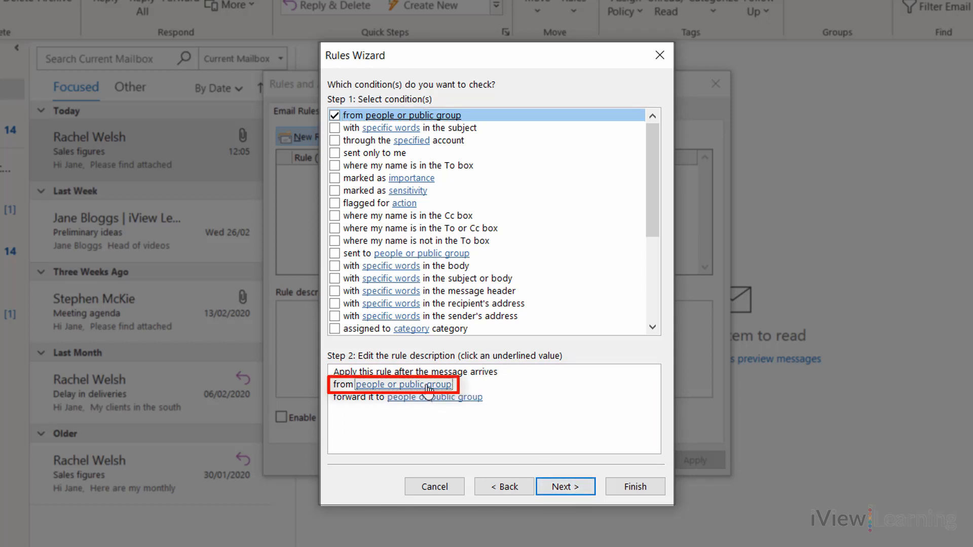
pyautogui.click(400, 384)
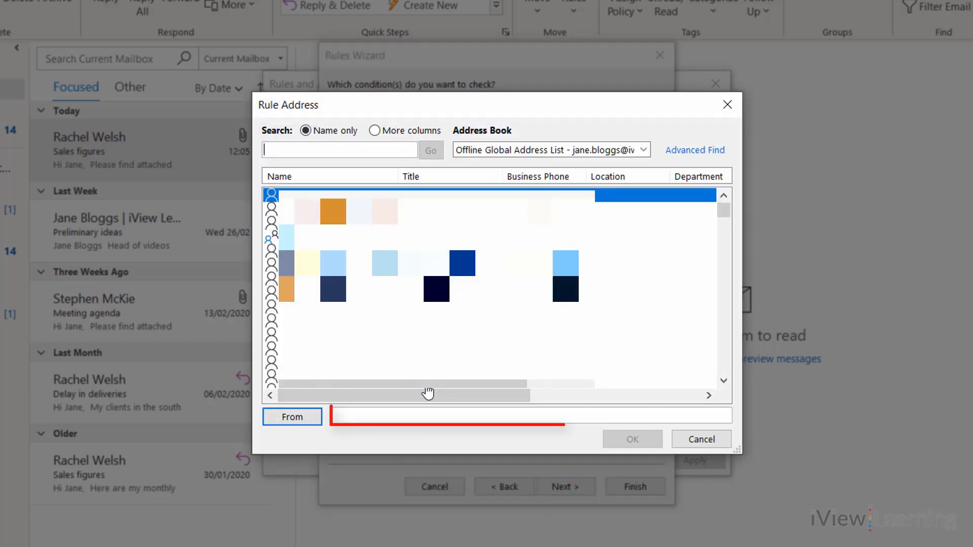
pyautogui.click(530, 415)
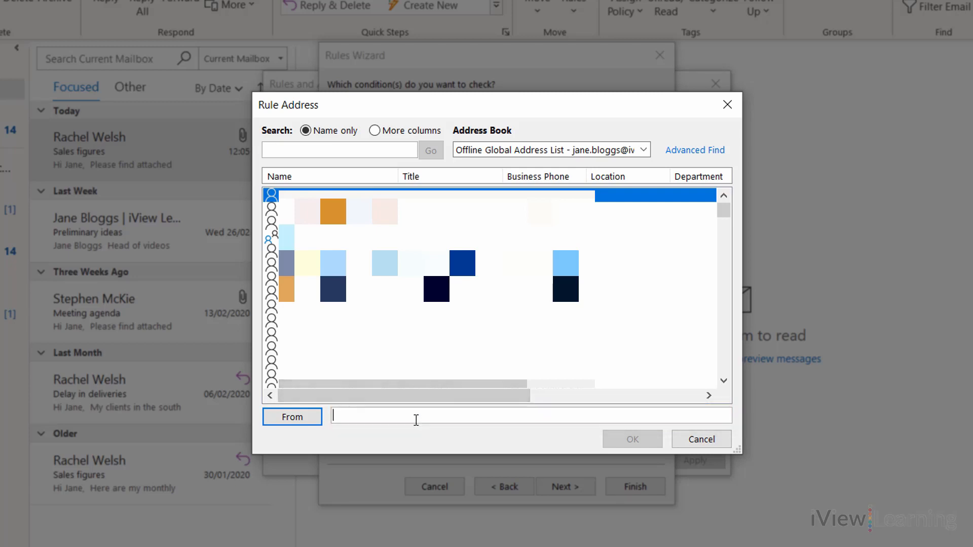
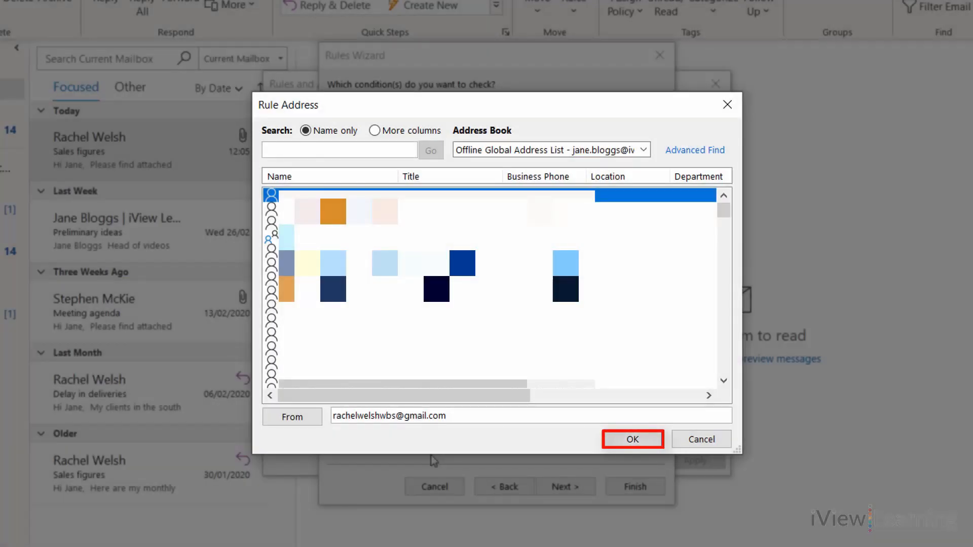
pyautogui.click(631, 439)
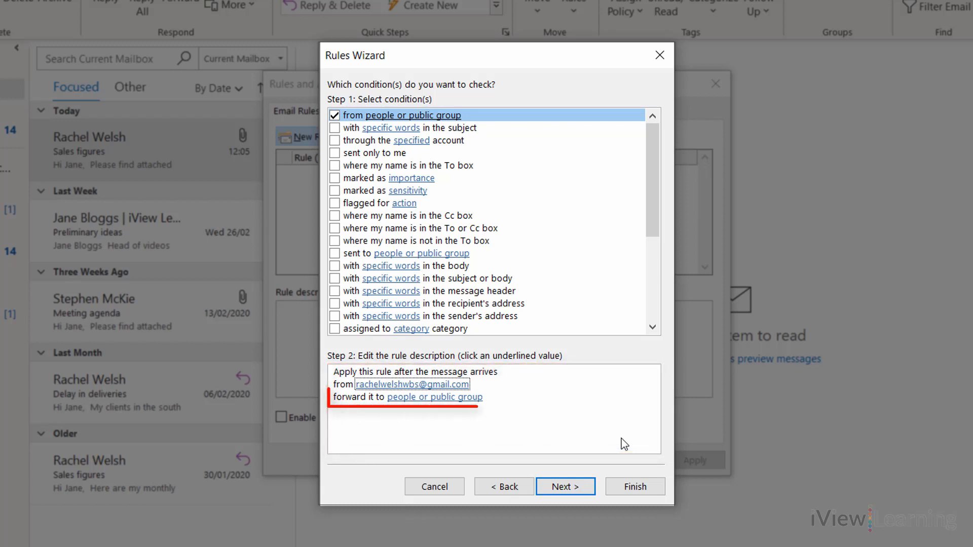
pyautogui.click(406, 397)
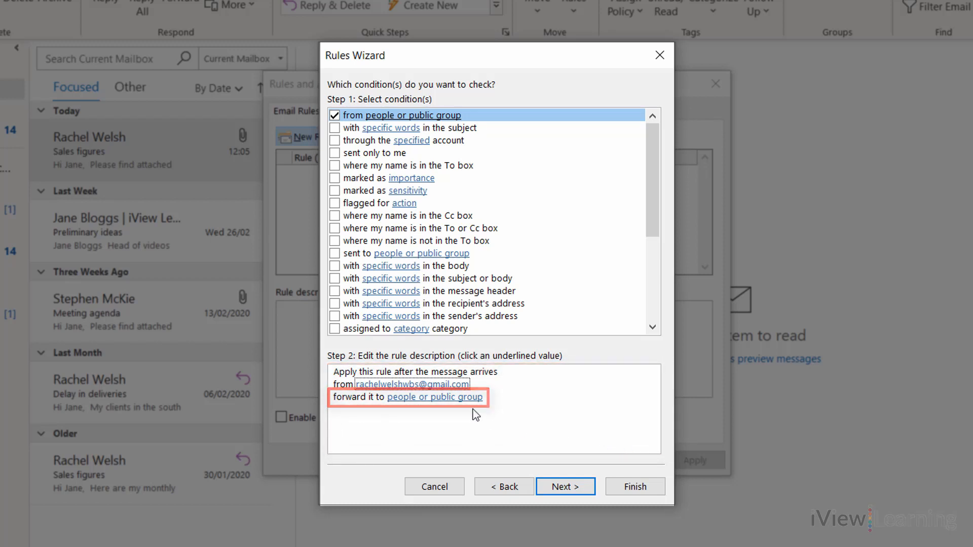
pyautogui.click(435, 397)
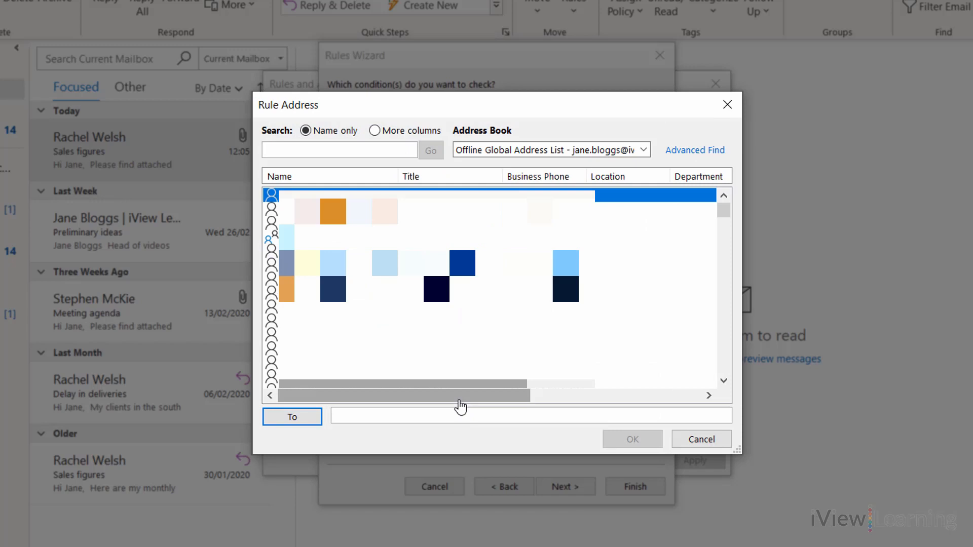
pyautogui.click(531, 416)
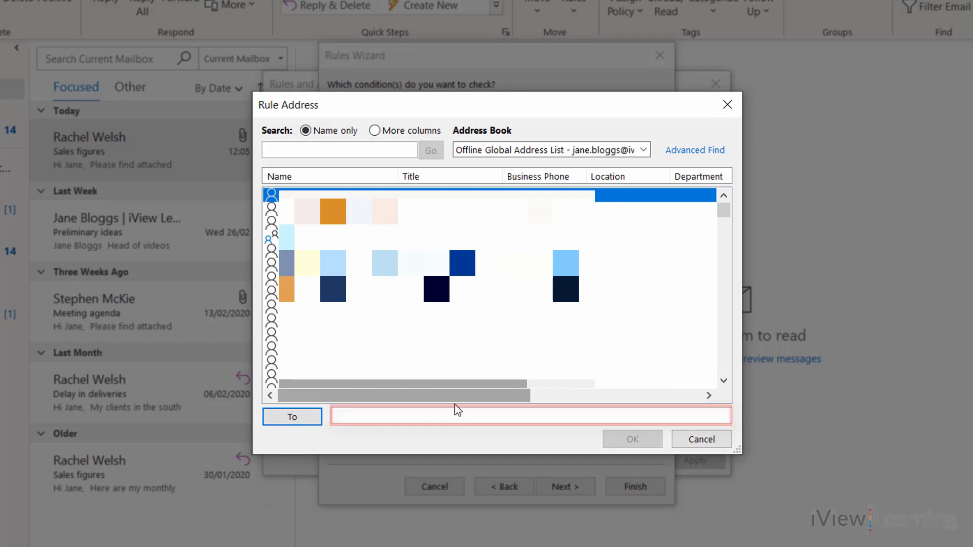
pyautogui.write('chr')
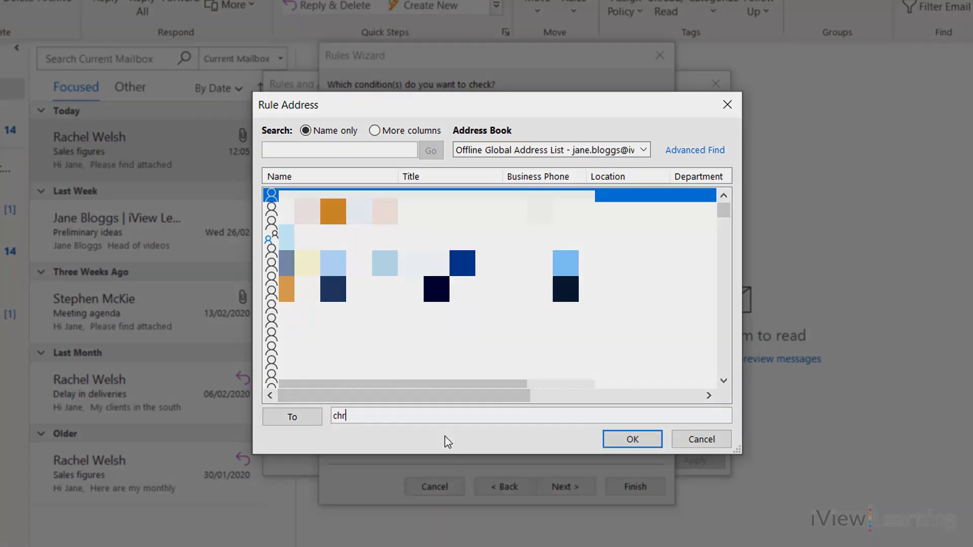
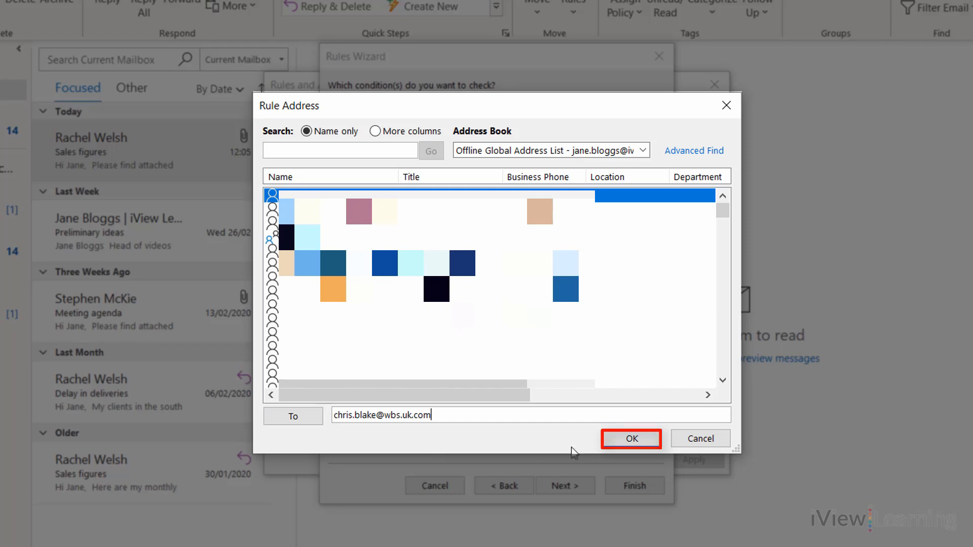
pyautogui.click(630, 439)
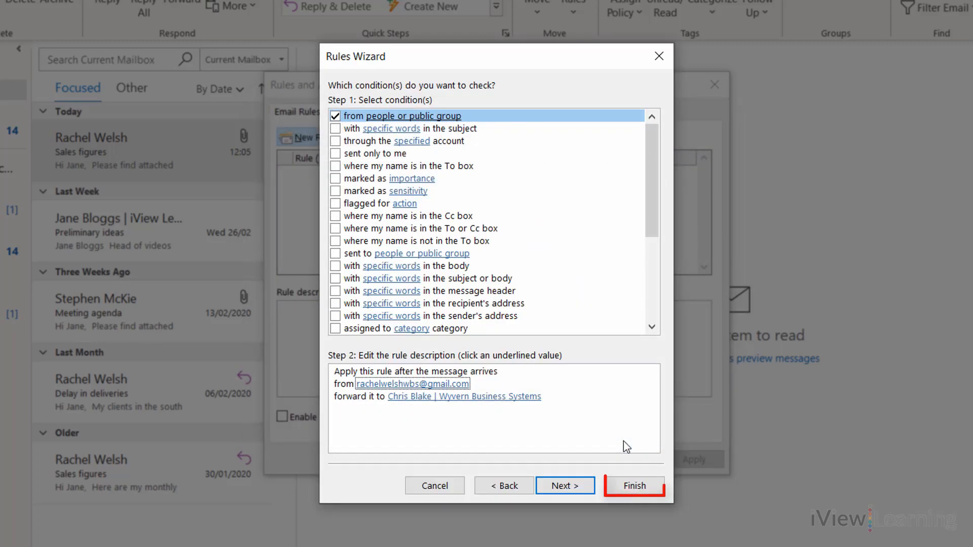
# - Finish the Rules Wizard and close Rules and Alerts, keeping the new forwarding rule
pyautogui.click(634, 485)
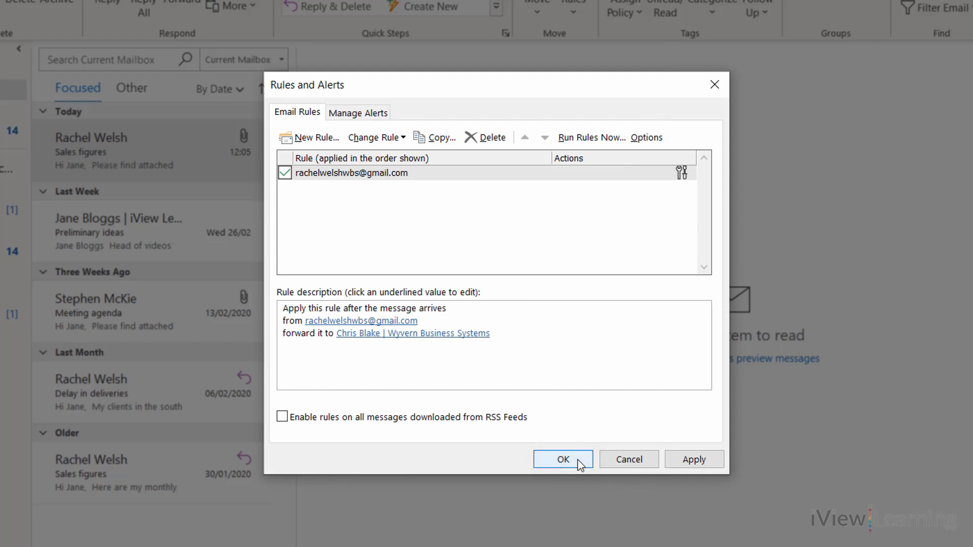
pyautogui.click(562, 459)
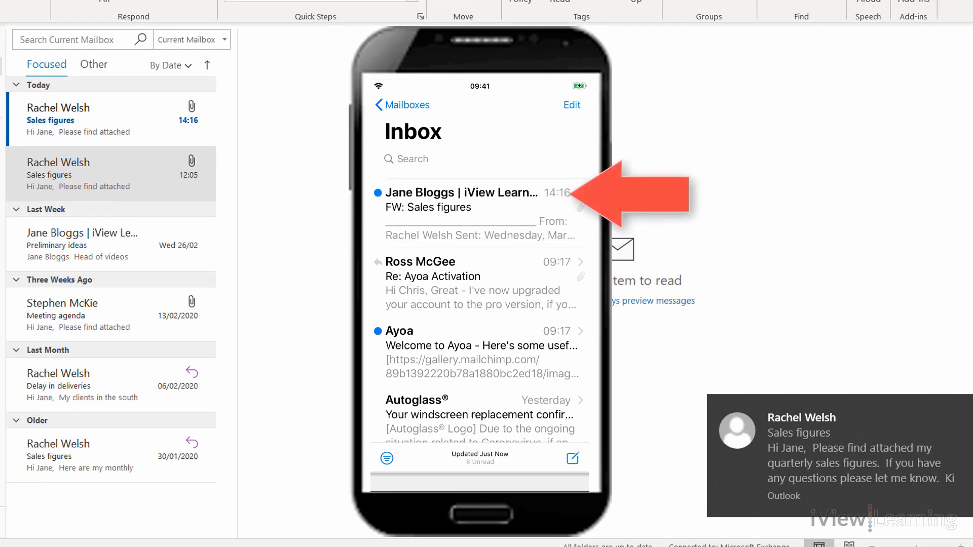
# - Open the forwarded 'FW: Sales figures' message on the phone
pyautogui.click(462, 199)
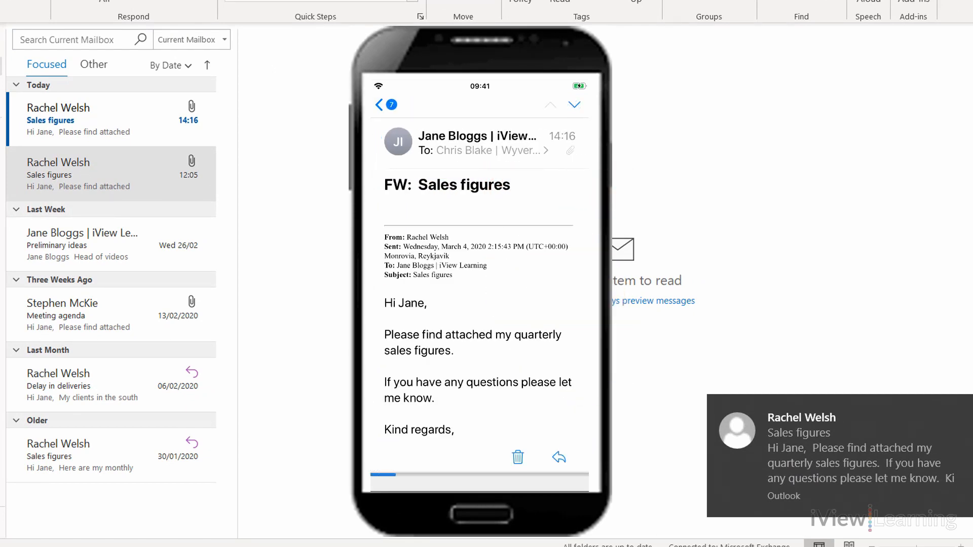